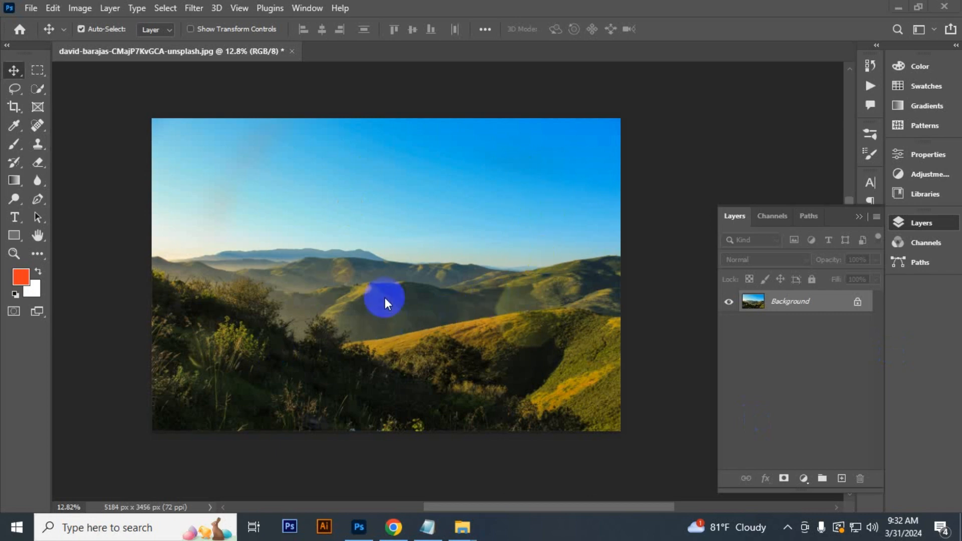
mouse_move(55, 169)
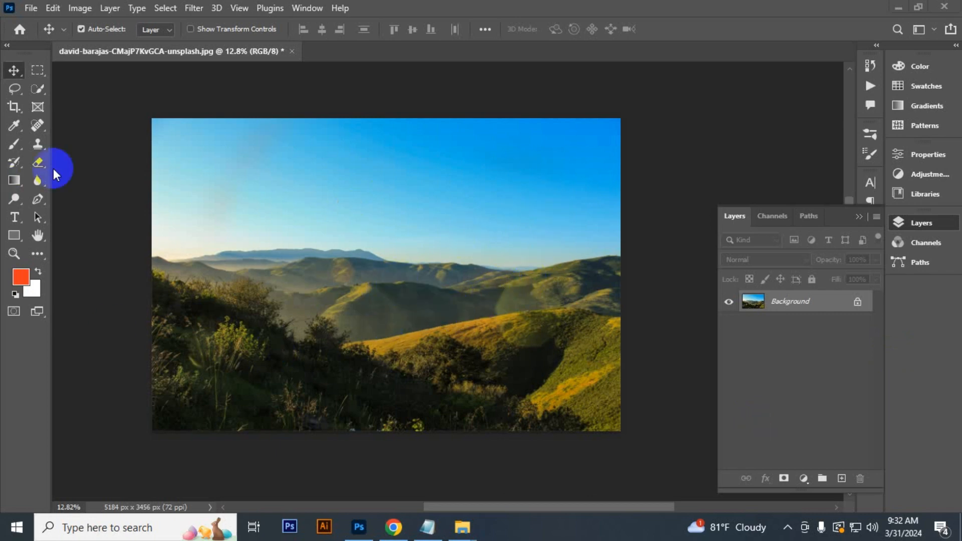
mouse_move(13, 145)
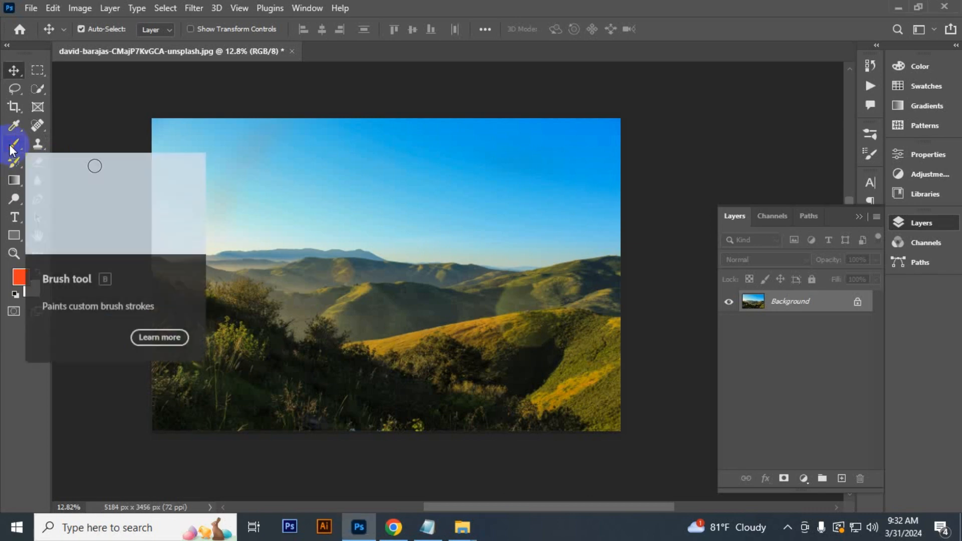
Paint the original photo back over the orange strokes on the hills with the History Brush
click(13, 144)
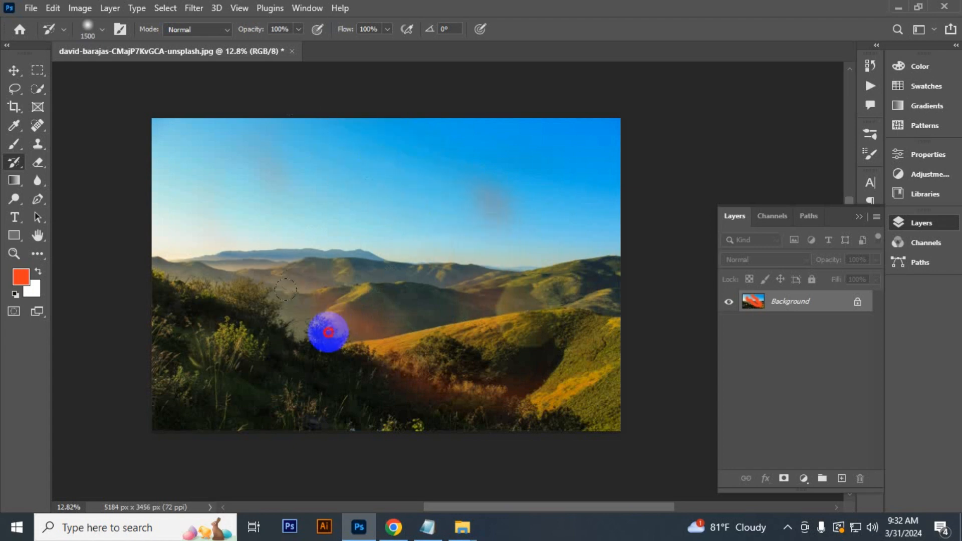
drag(328, 331, 543, 334)
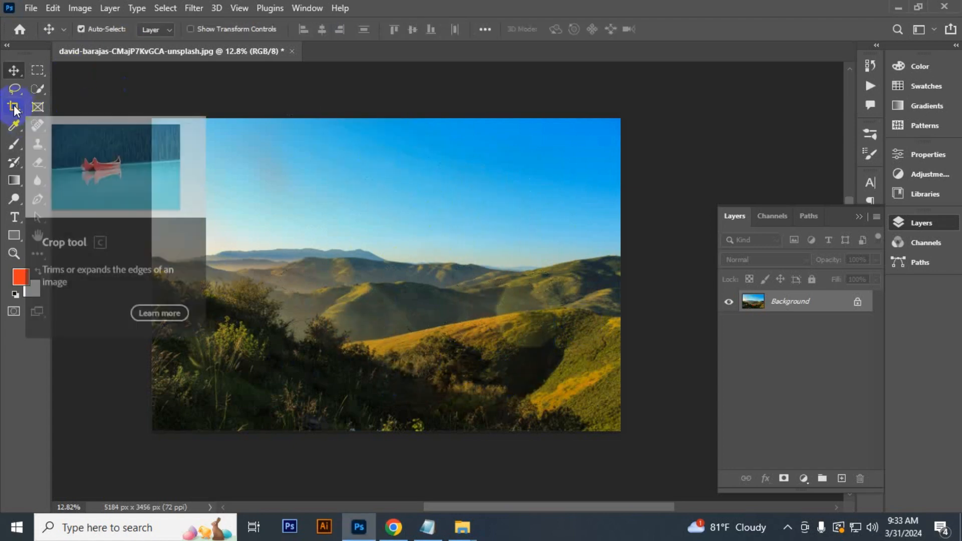
Trim the image edges with the Crop tool, then attempt restoring over the orange stroke
click(14, 107)
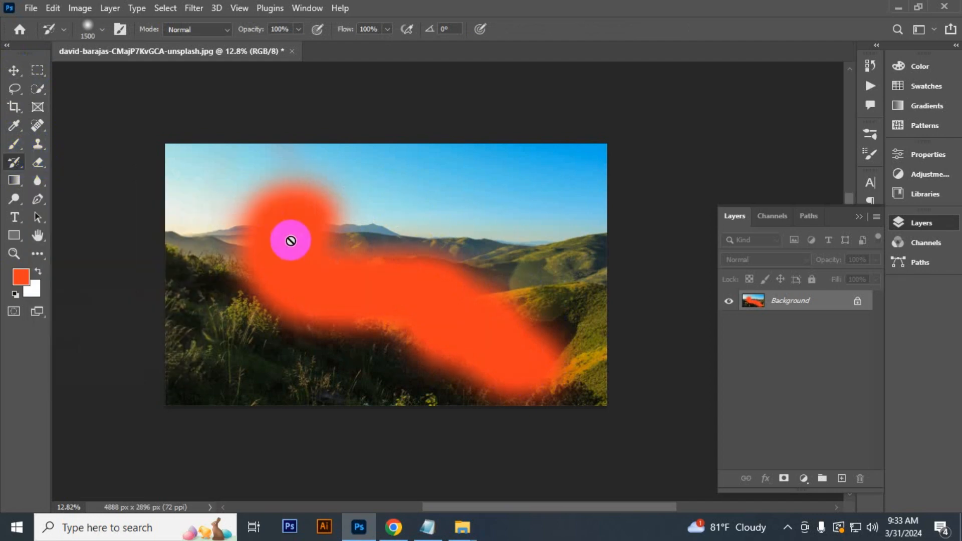
click(290, 240)
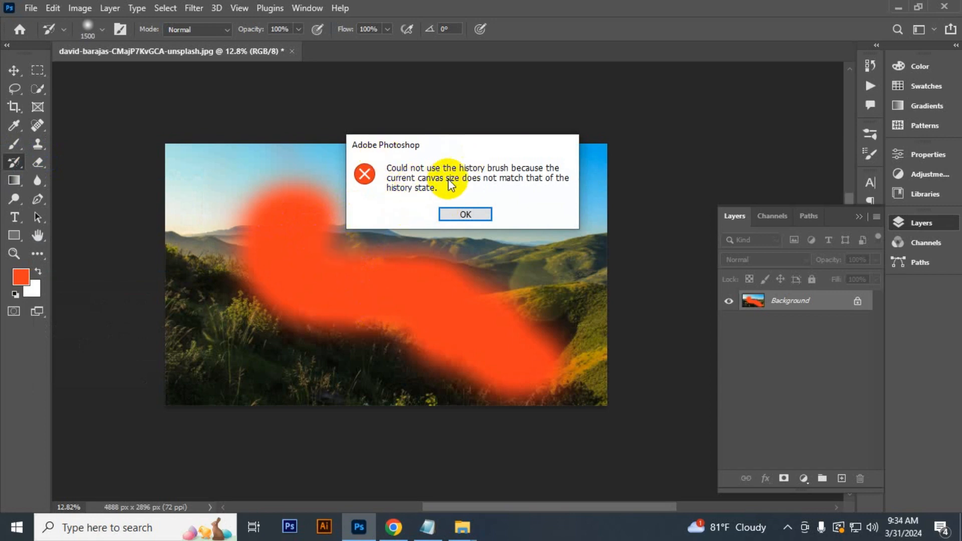
mouse_move(528, 183)
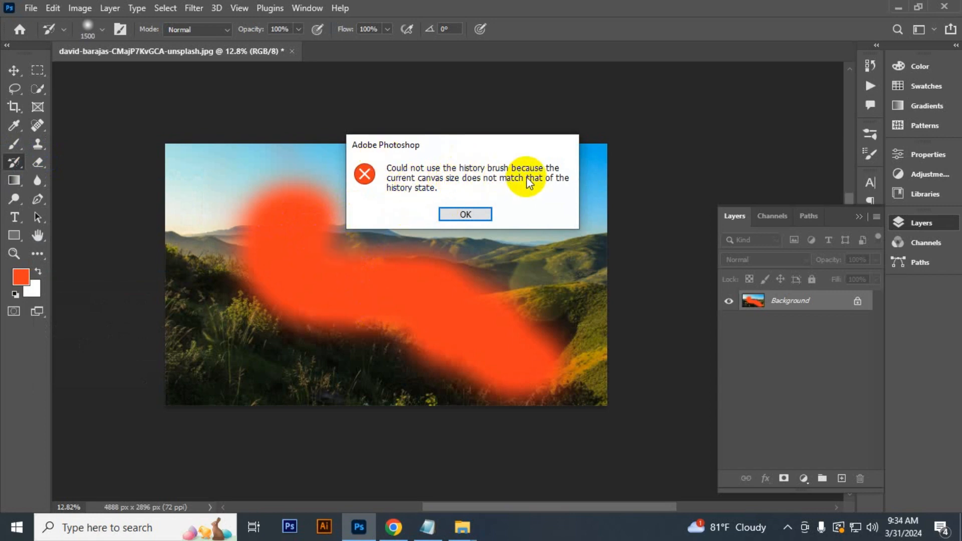
mouse_move(511, 190)
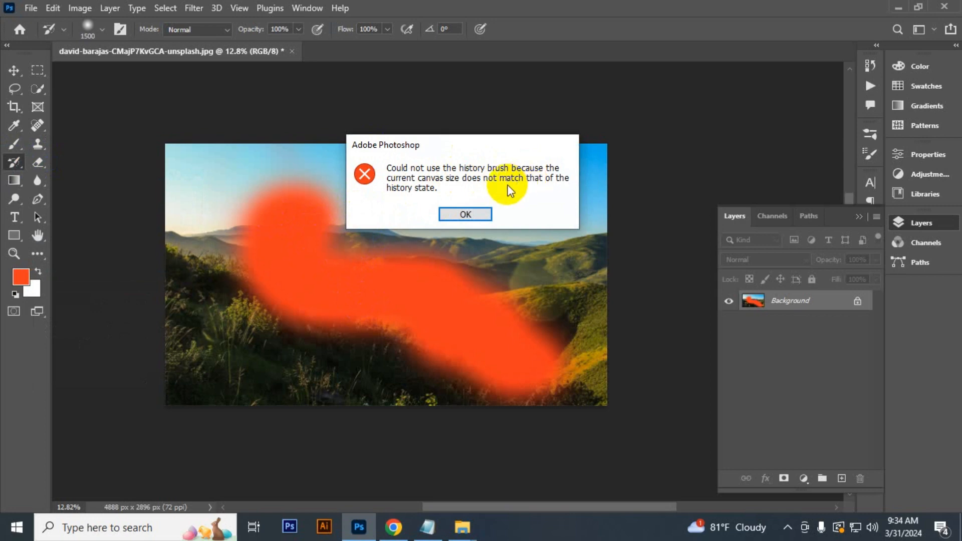
mouse_move(530, 192)
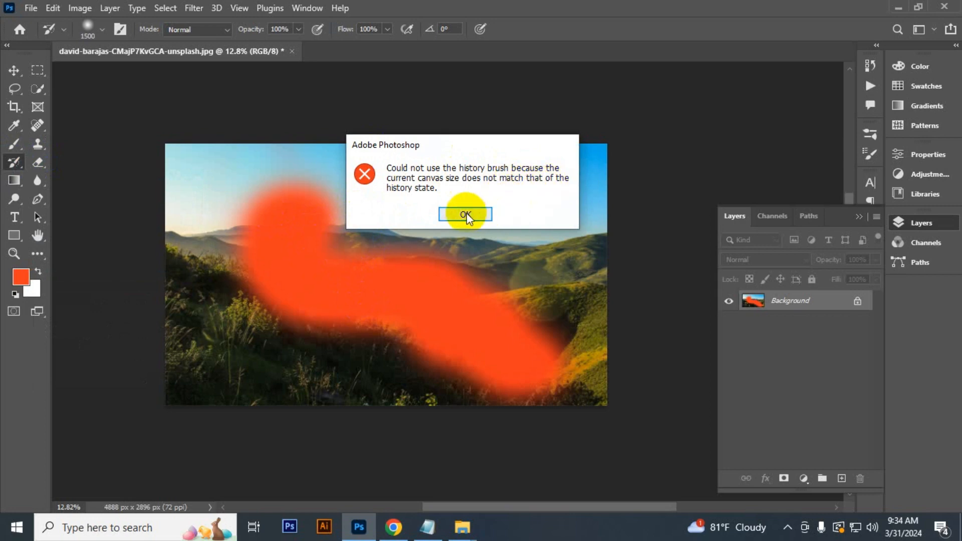
click(465, 214)
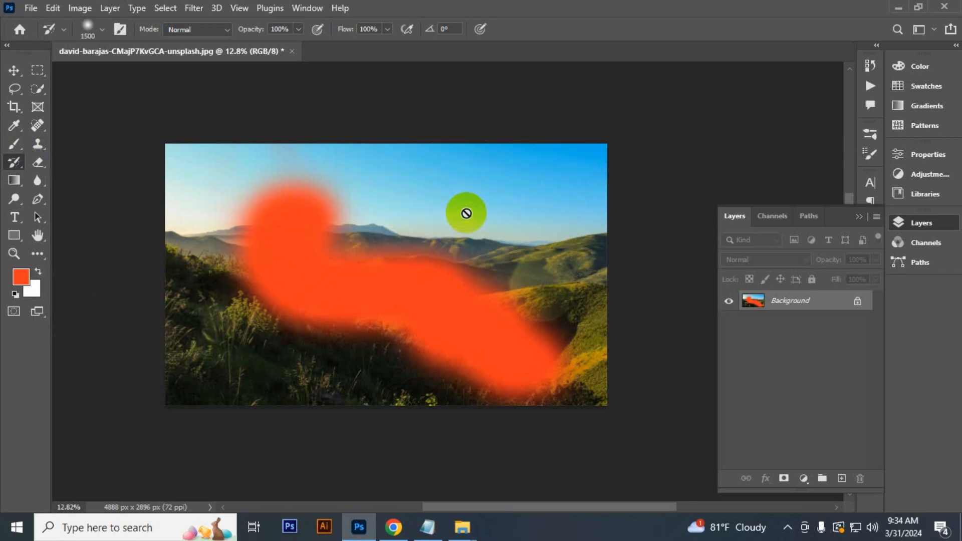
mouse_move(342, 306)
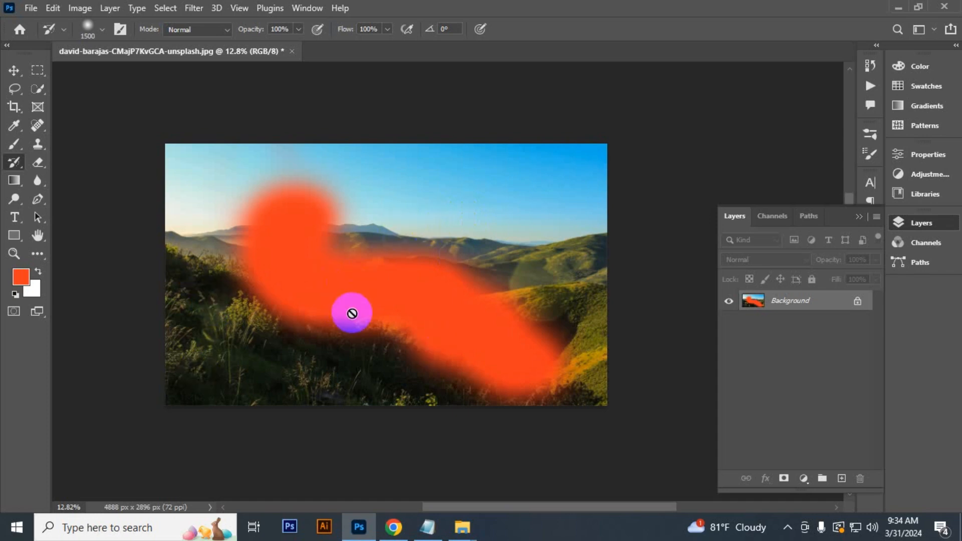
mouse_move(333, 339)
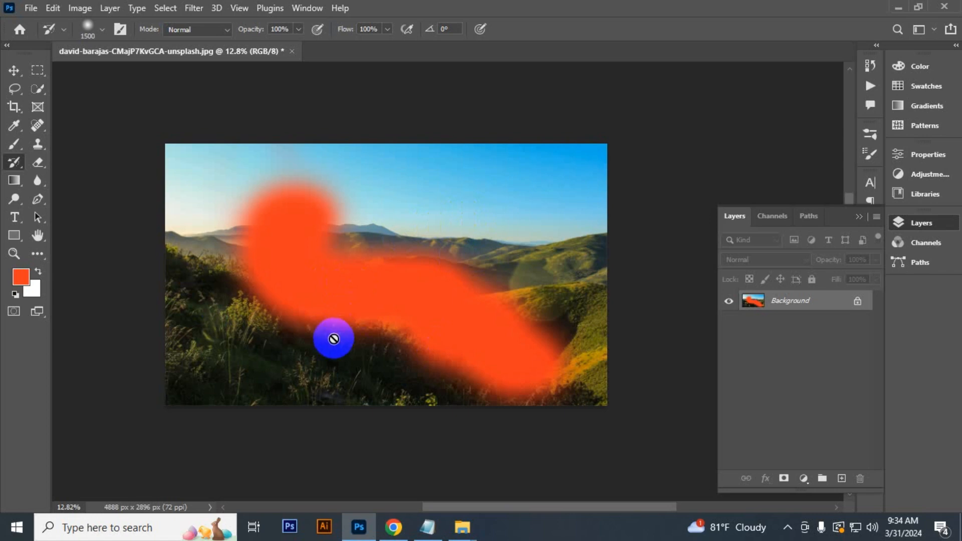
mouse_move(332, 336)
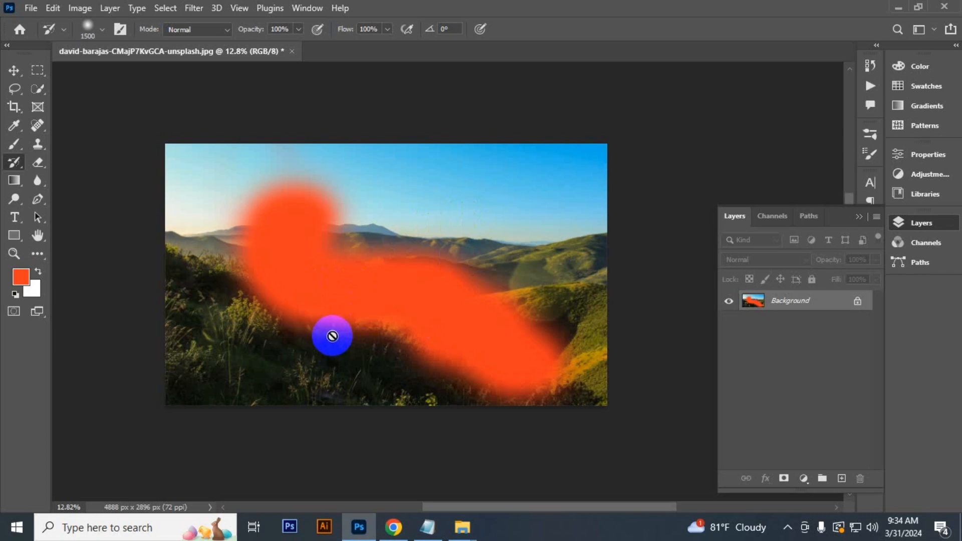
mouse_move(423, 272)
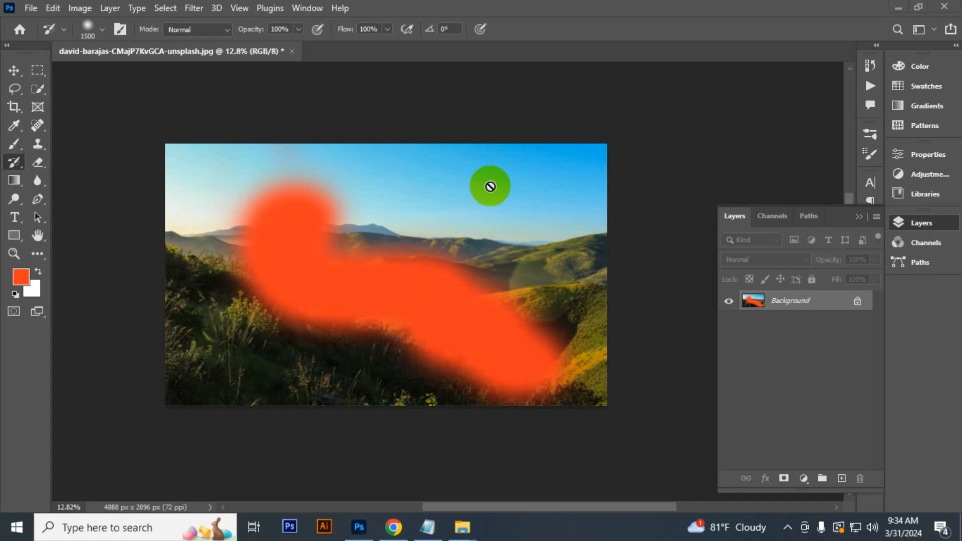
mouse_move(140, 88)
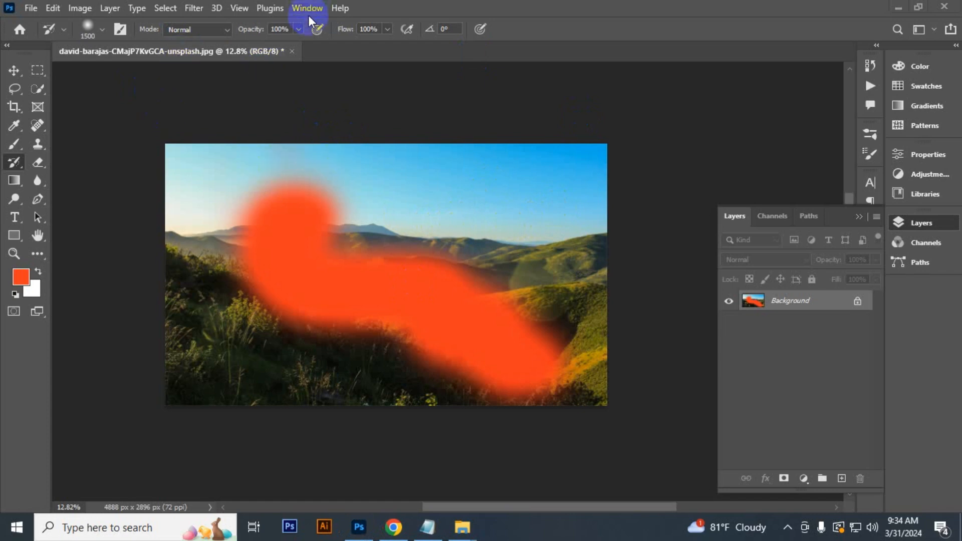
Show the History panel and step back to the state right after cropping
click(307, 8)
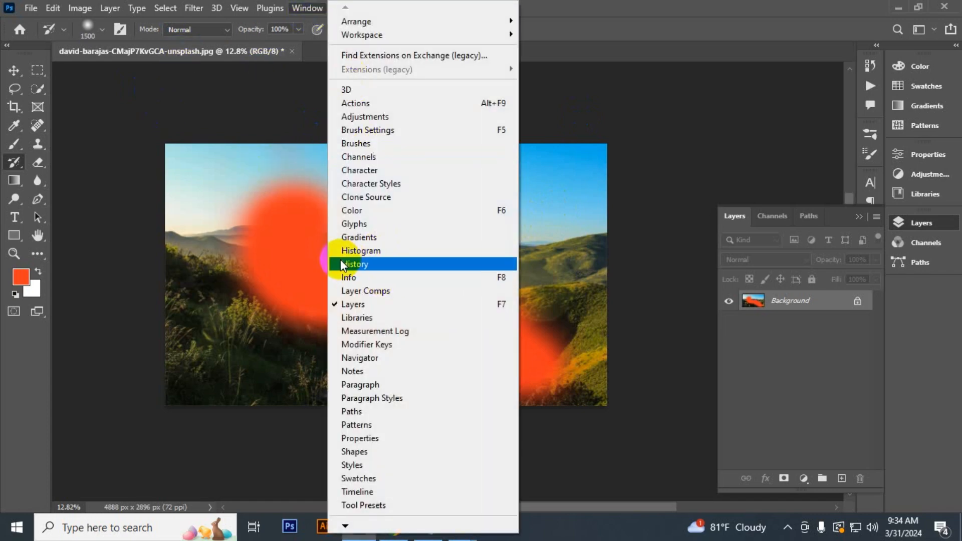
click(354, 264)
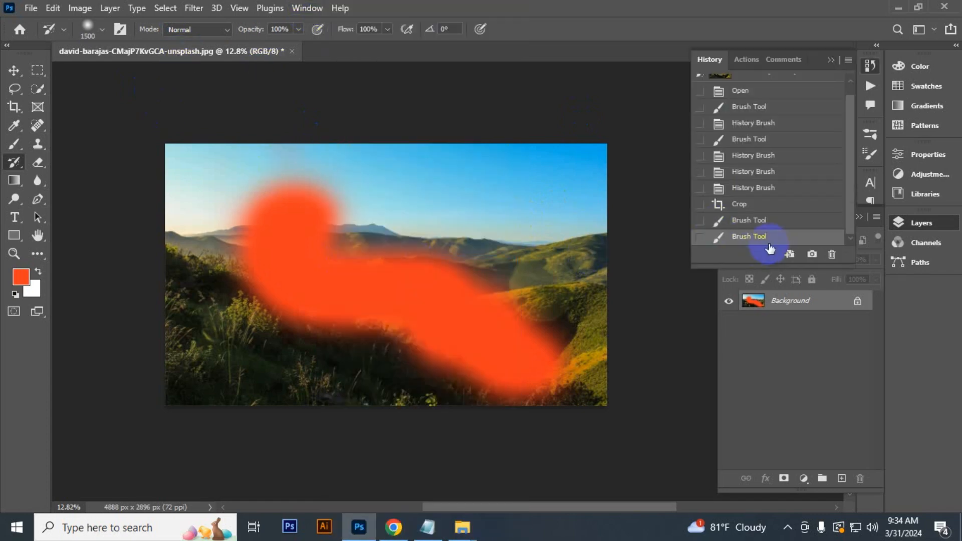
click(740, 204)
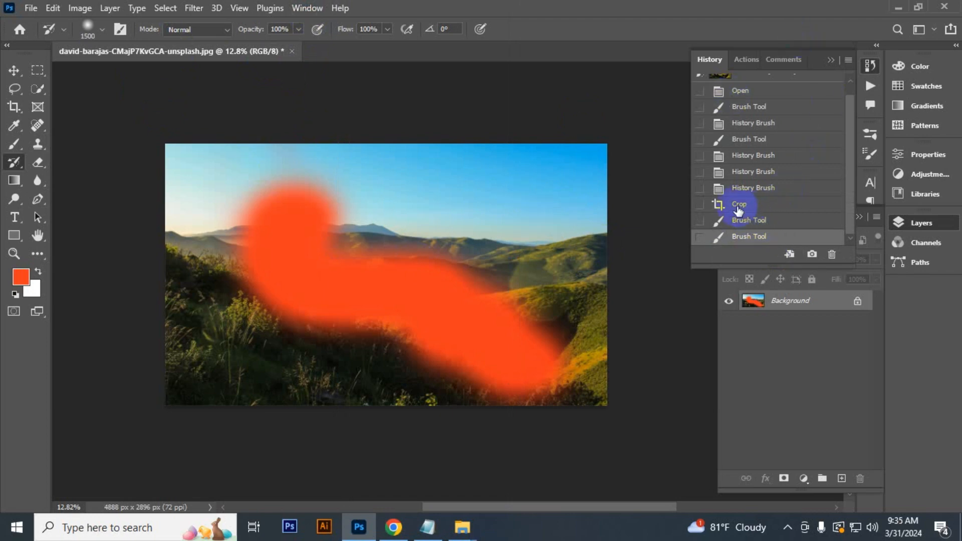
mouse_move(789, 211)
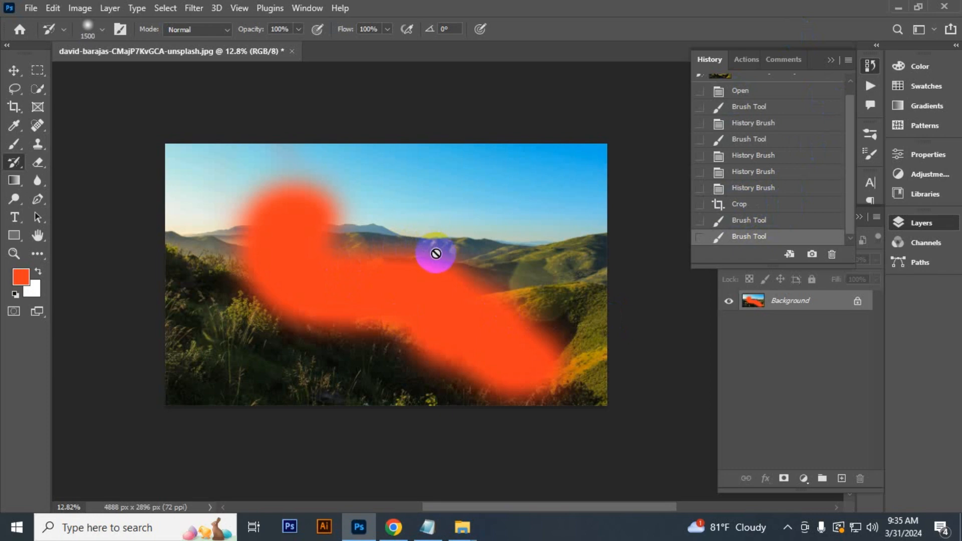
mouse_move(446, 277)
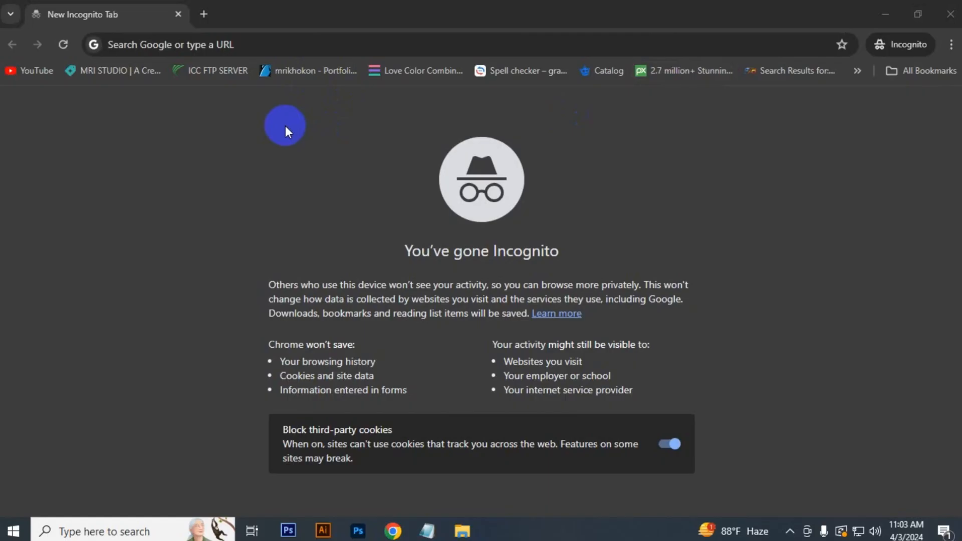
click(260, 45)
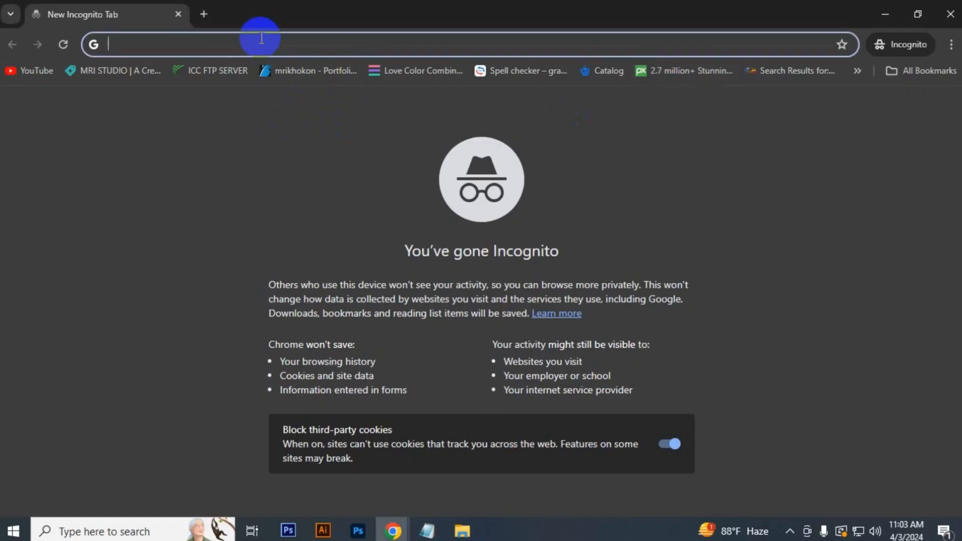
text(www.photoshop action.net)
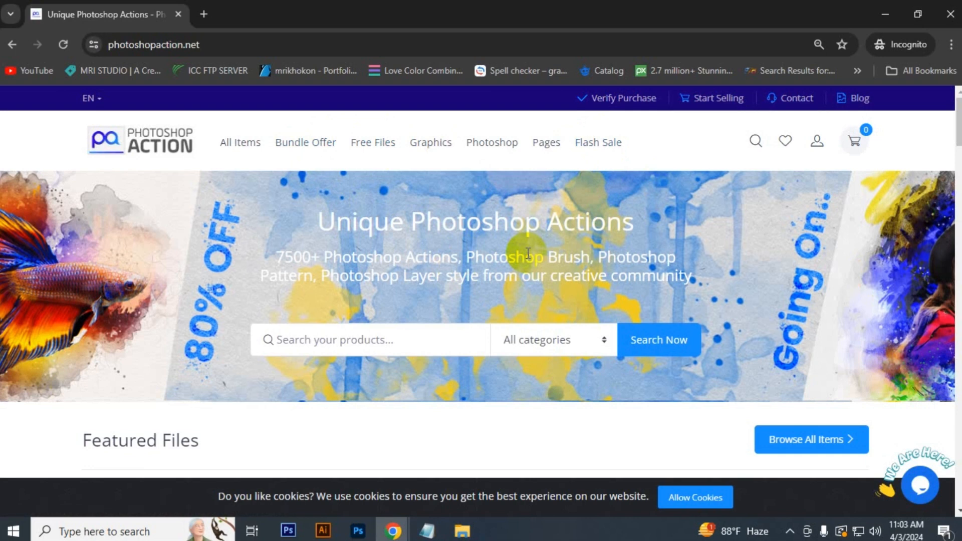
mouse_move(508, 342)
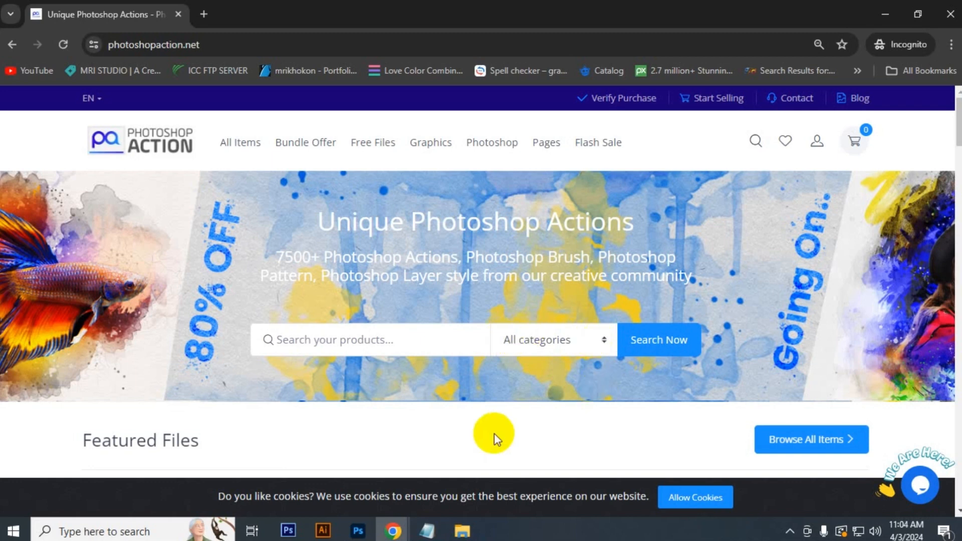
mouse_move(601, 246)
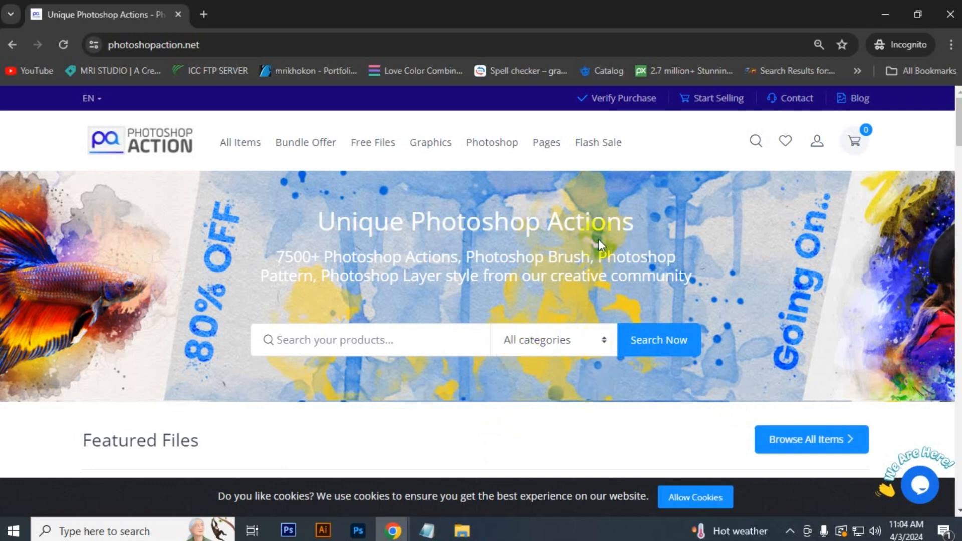
mouse_move(954, 181)
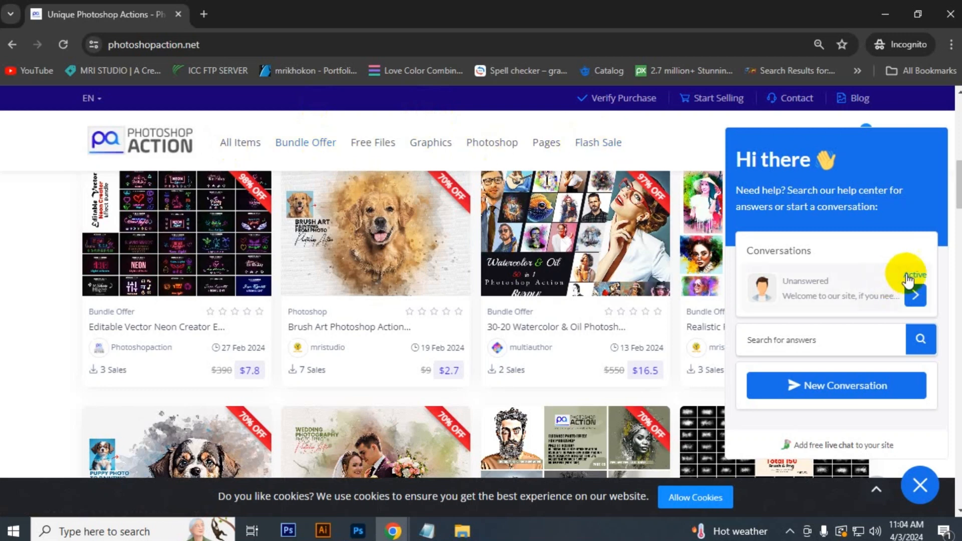
mouse_move(669, 243)
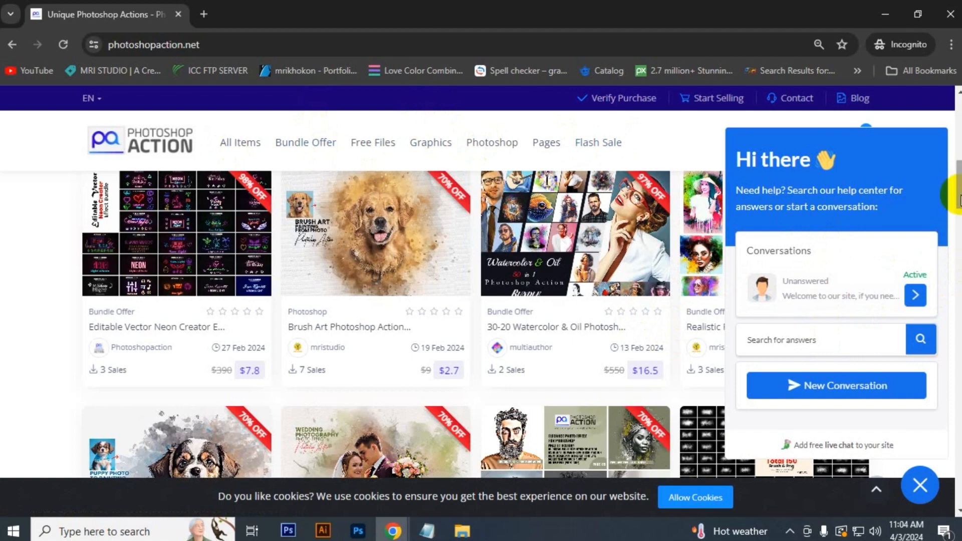
Scroll down the homepage through the Featured Files and Popular Items listings
scroll(down, 3)
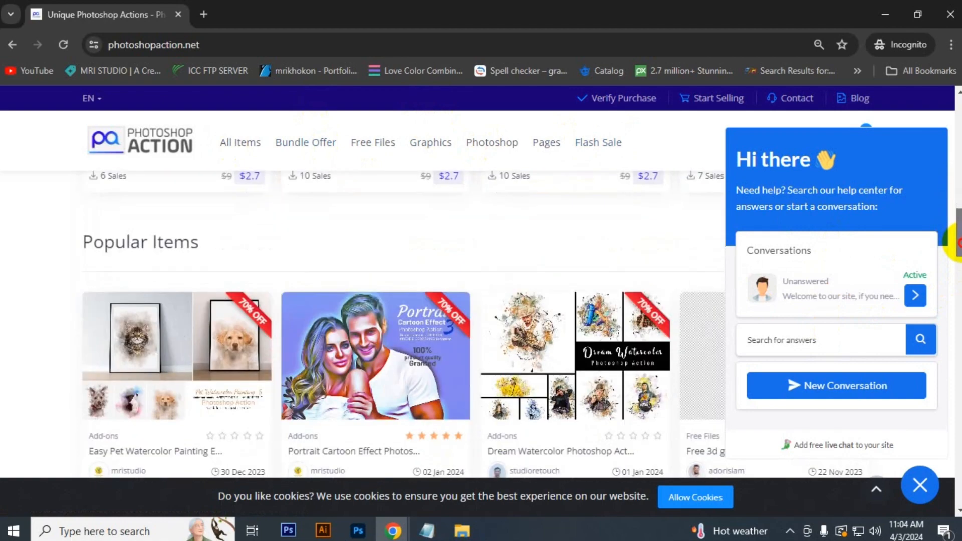
scroll(down, 3)
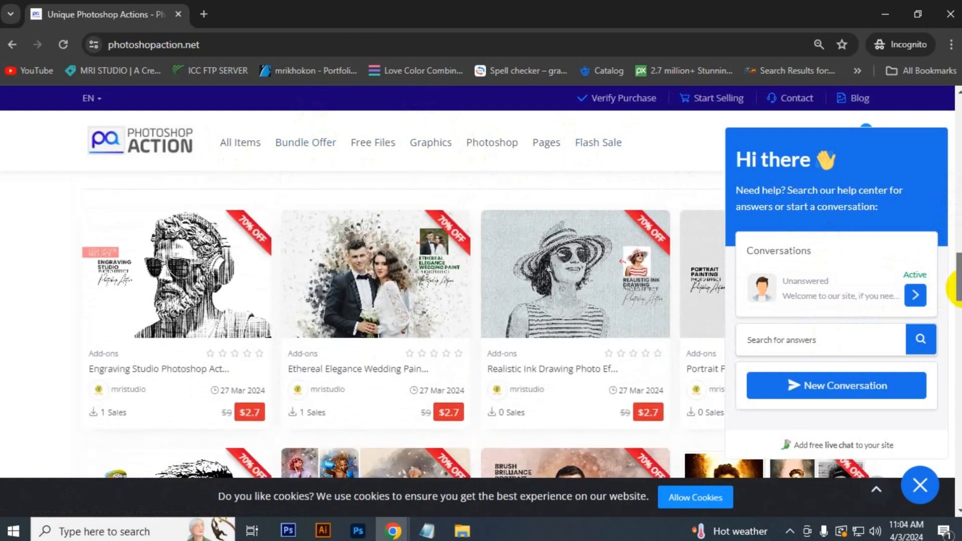
scroll(down, 3)
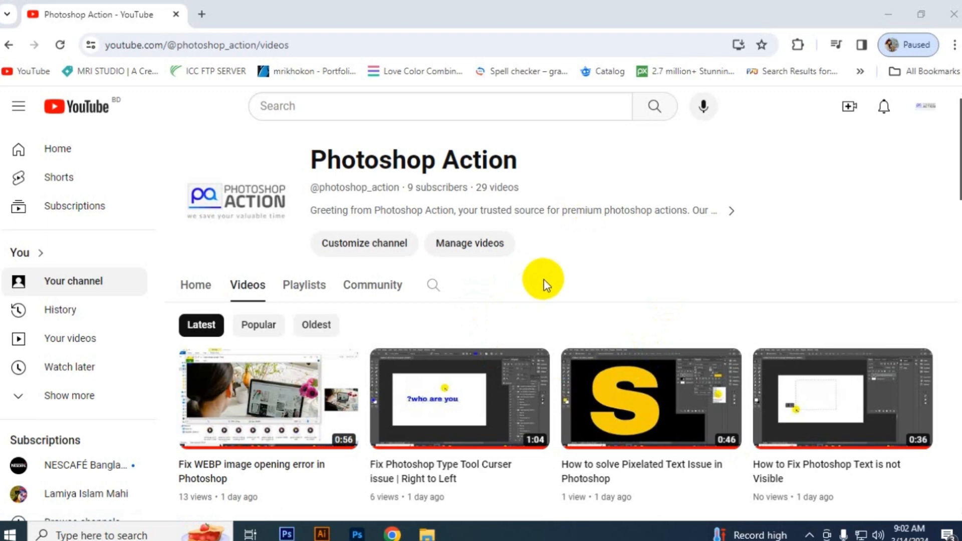
mouse_move(745, 196)
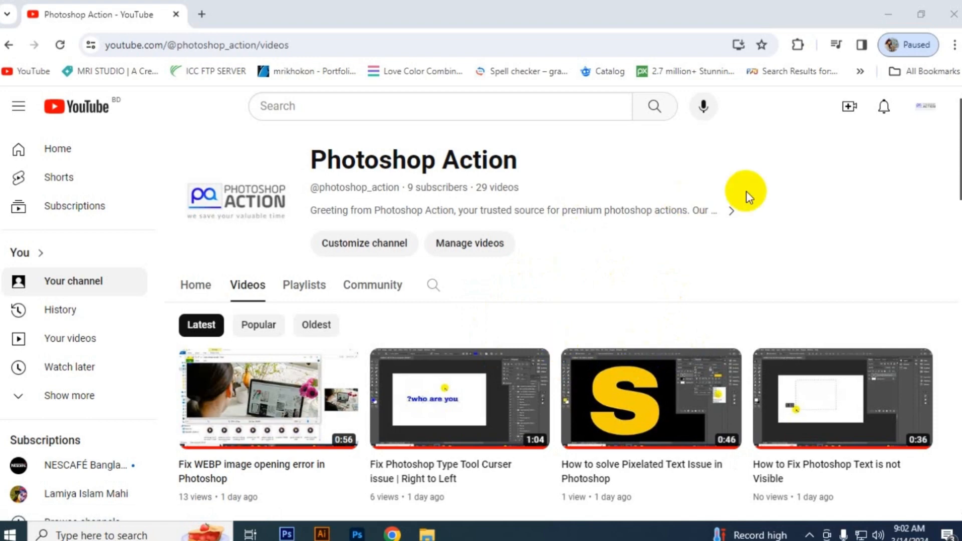
mouse_move(951, 150)
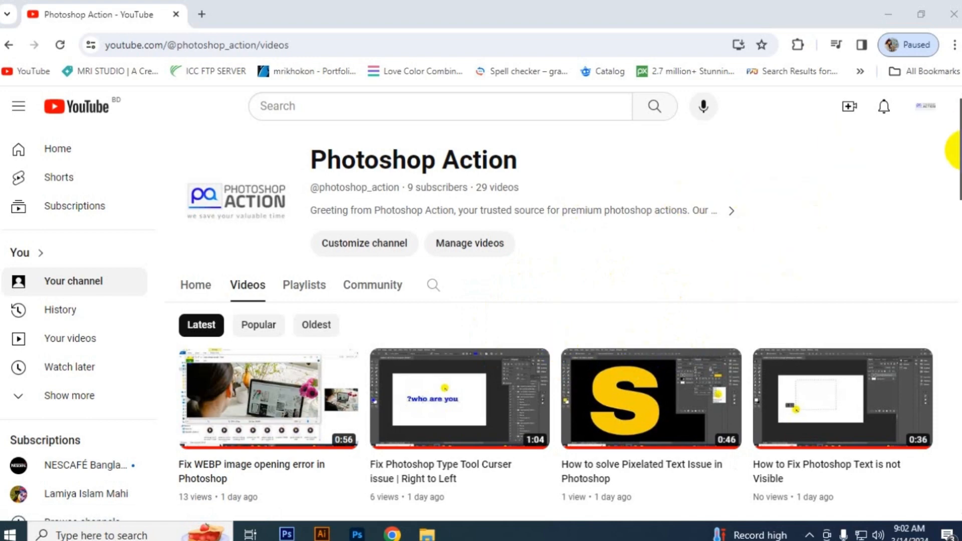
Scroll the channel's Videos grid down to the oldest uploaded tutorials
scroll(down, 3)
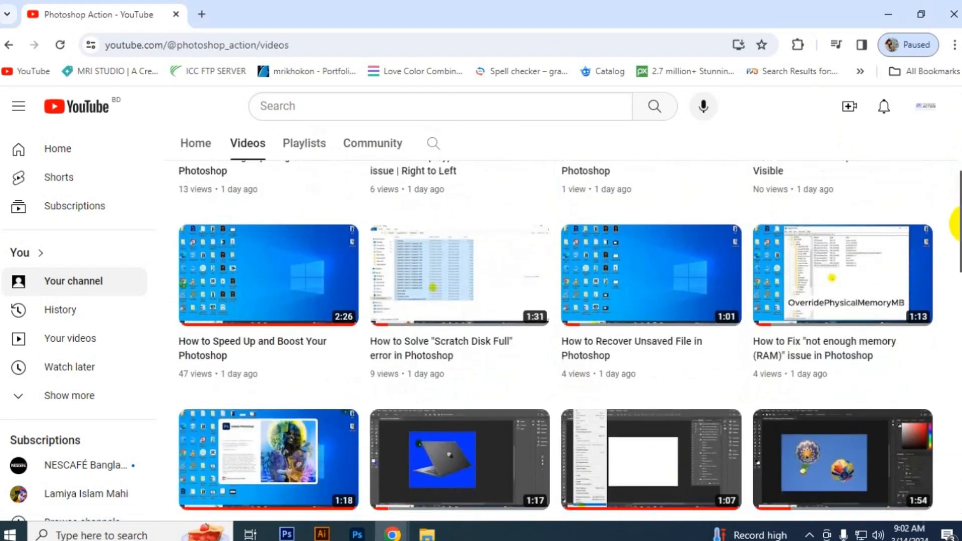
scroll(down, 3)
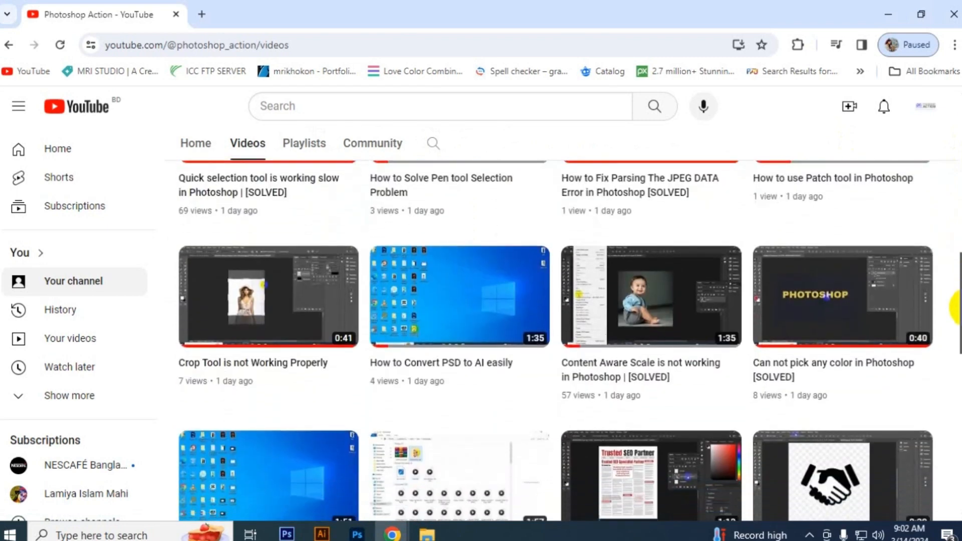
scroll(down, 3)
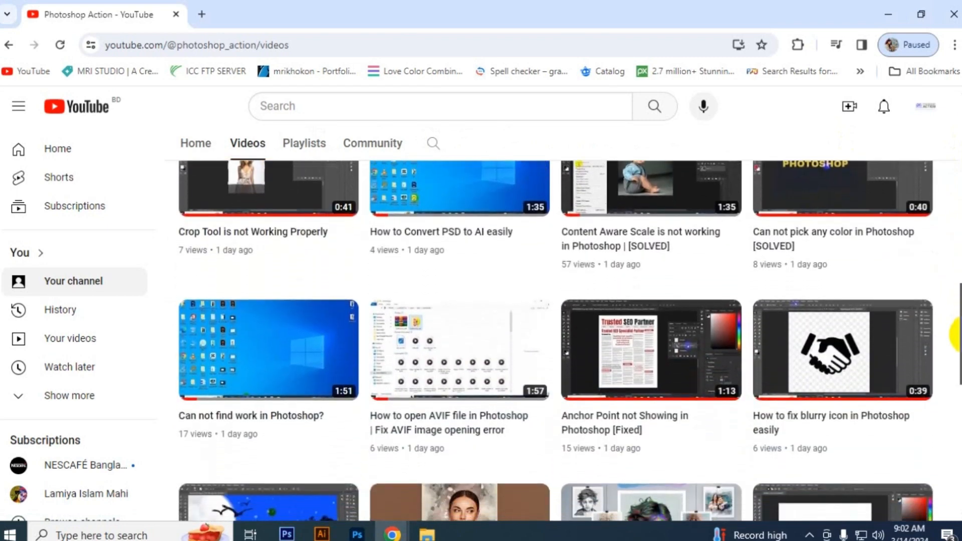
scroll(down, 3)
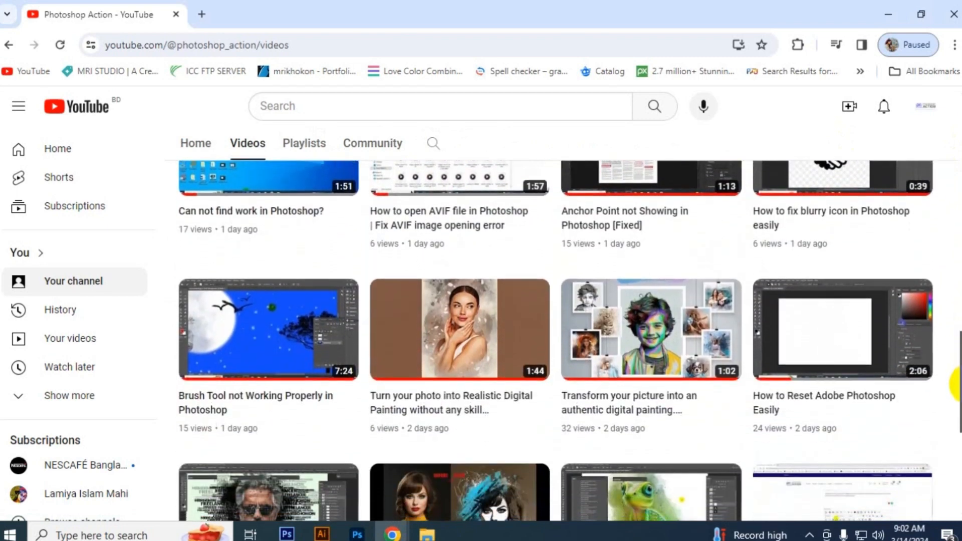
scroll(down, 3)
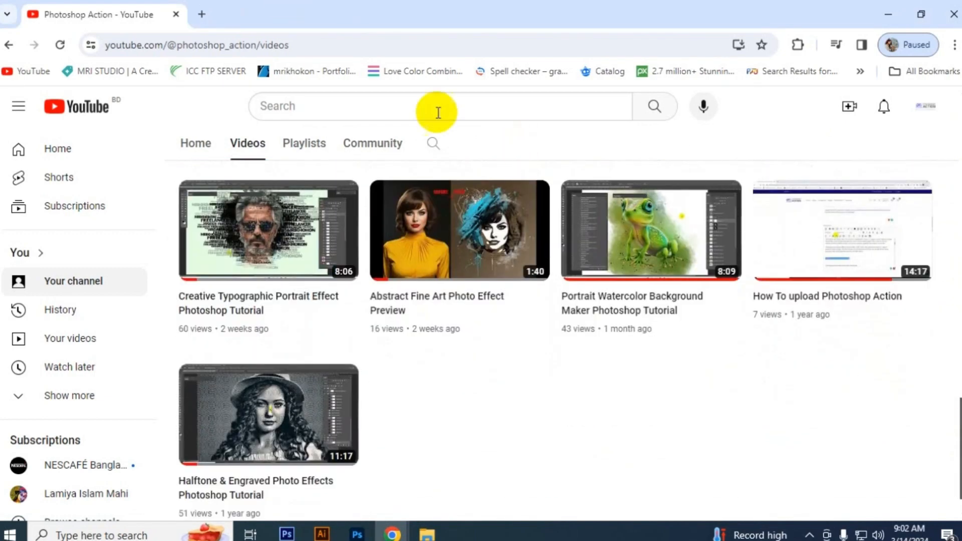
mouse_move(666, 285)
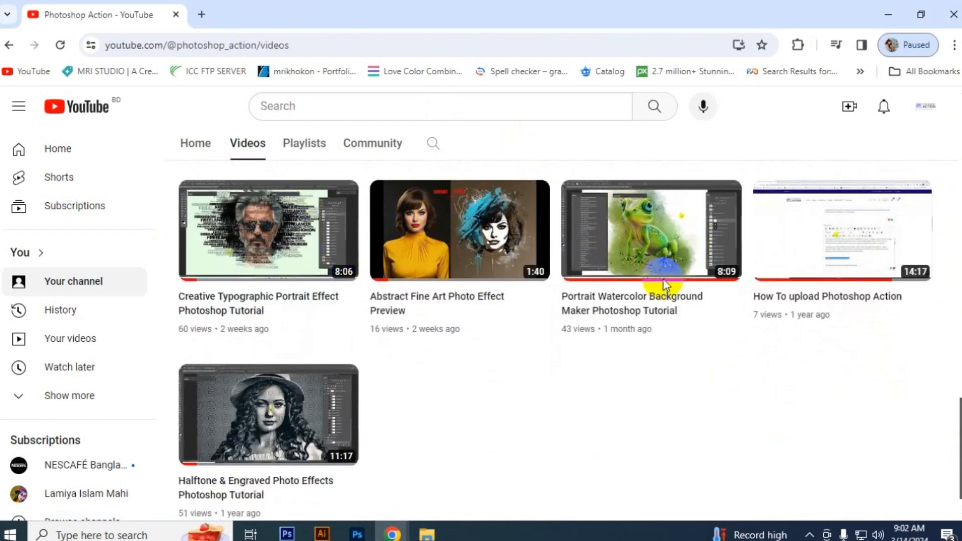